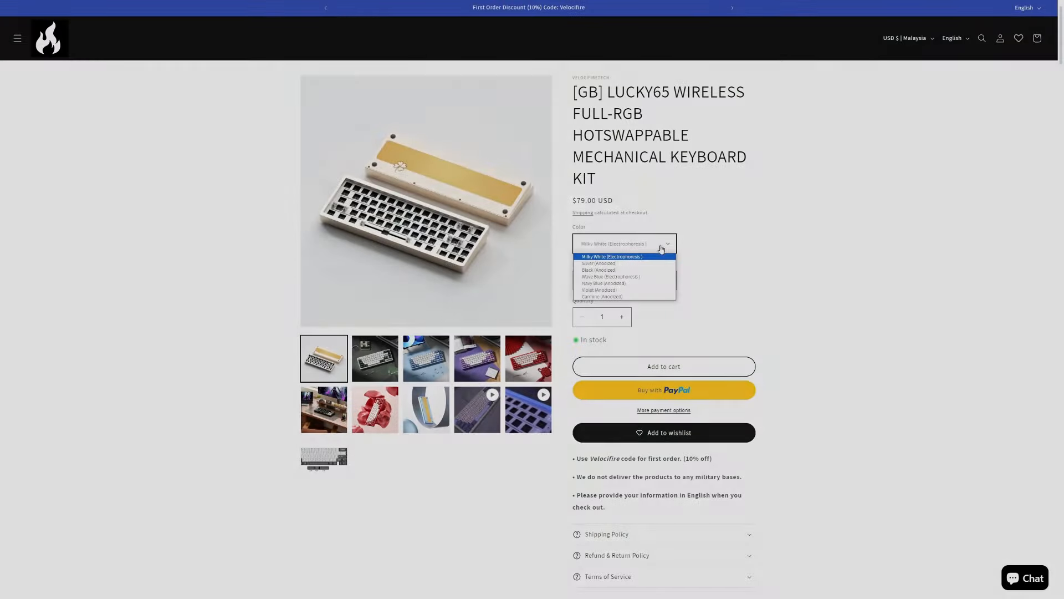
Select the Navy Blue (Anodized) colour for the Lucky65 kit after previewing Black.
left_click(599, 269)
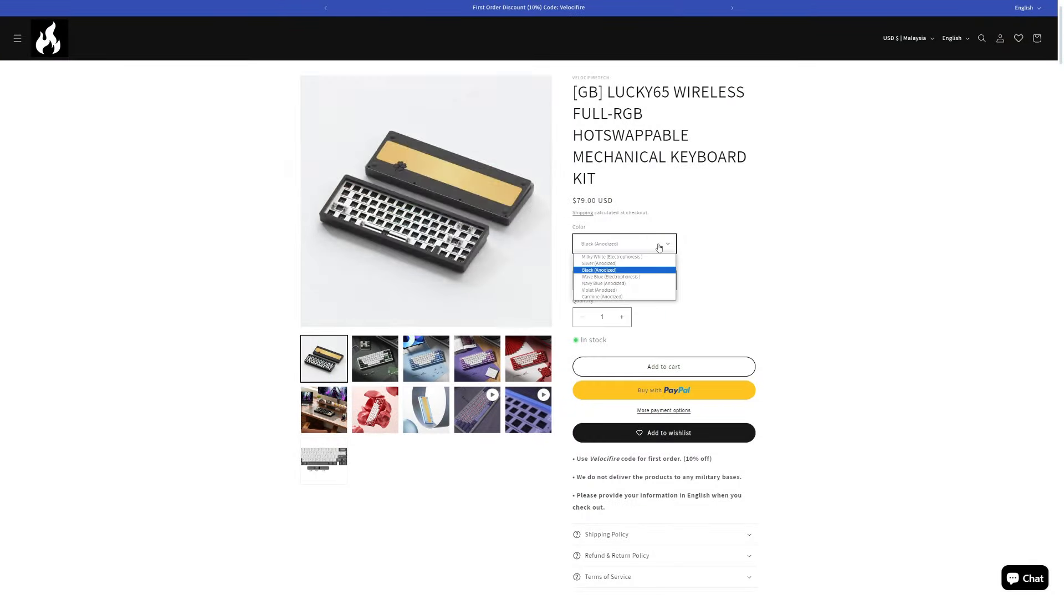
left_click(604, 283)
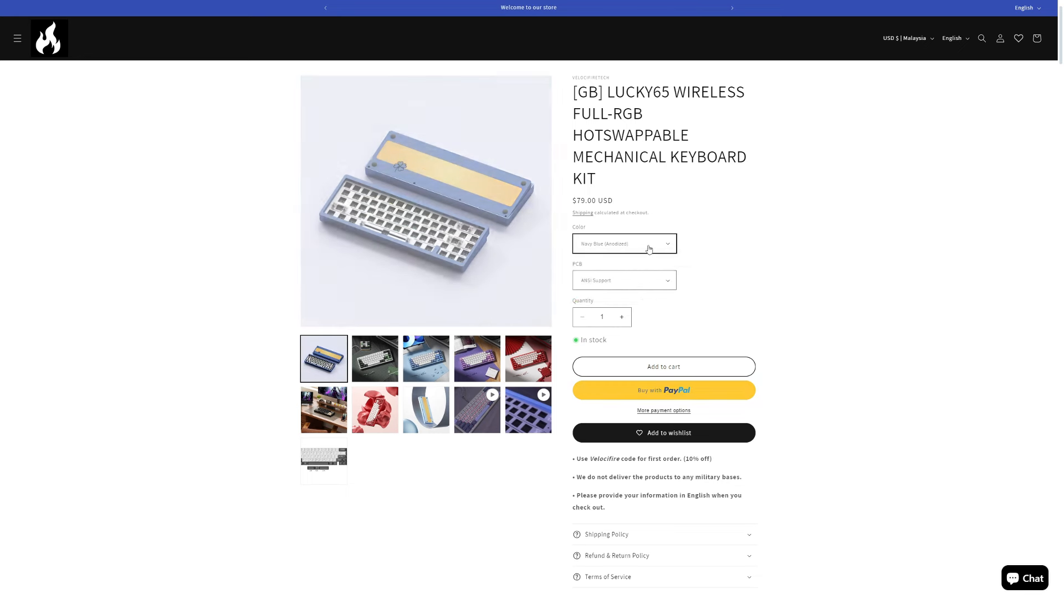
left_click(623, 243)
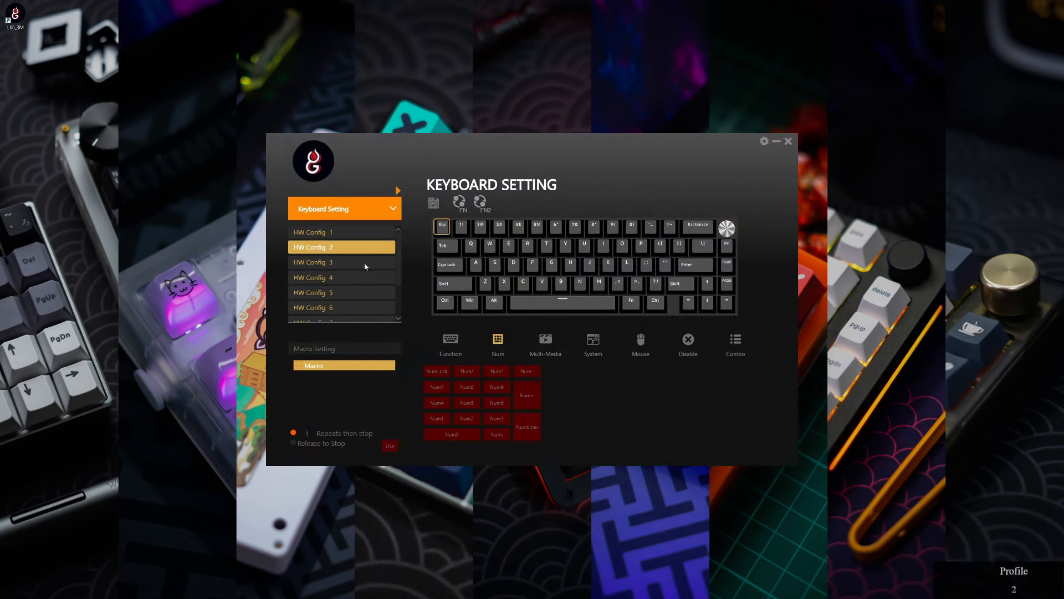
Switch to HW Config 1, then change the settings page to Macro Setting.
left_click(339, 232)
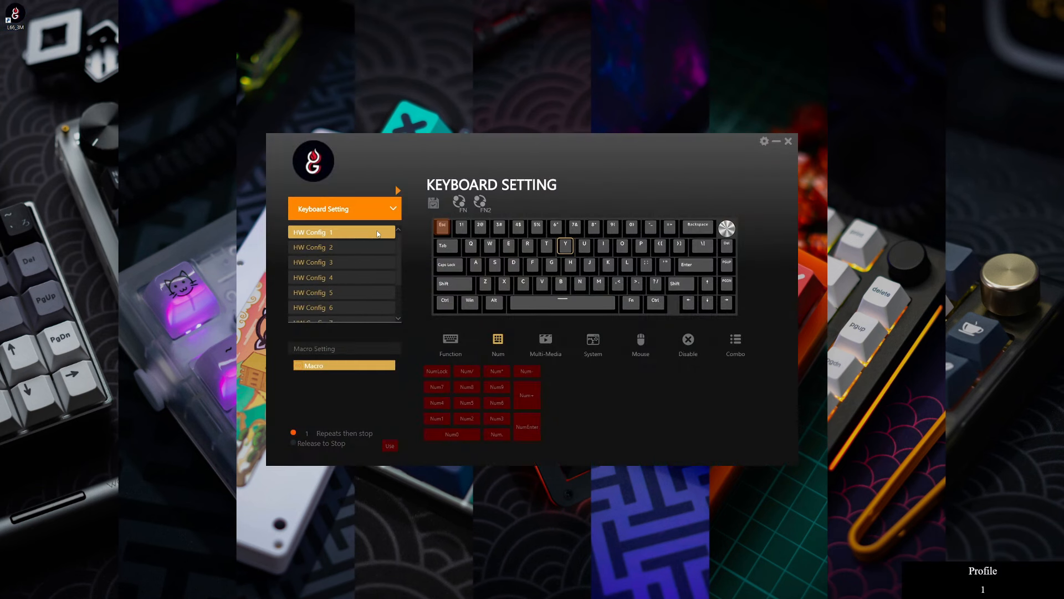
left_click(450, 343)
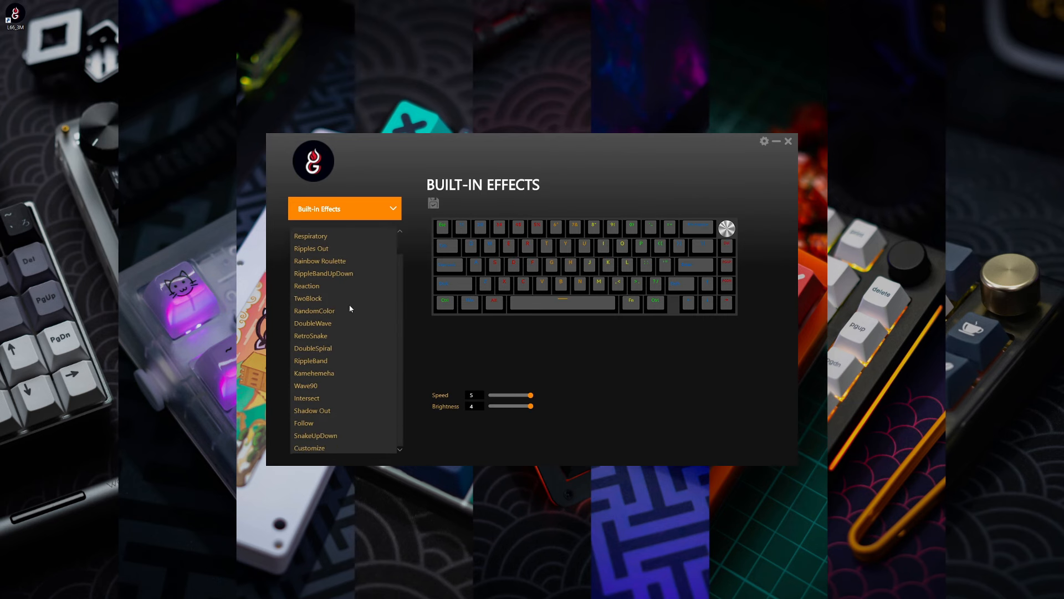
left_click(343, 208)
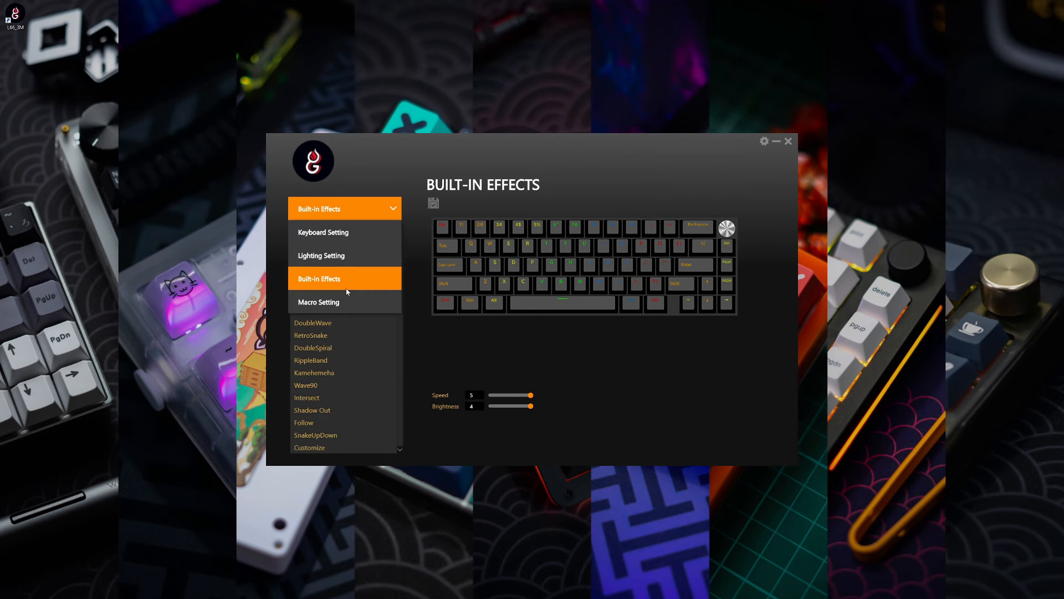
left_click(318, 302)
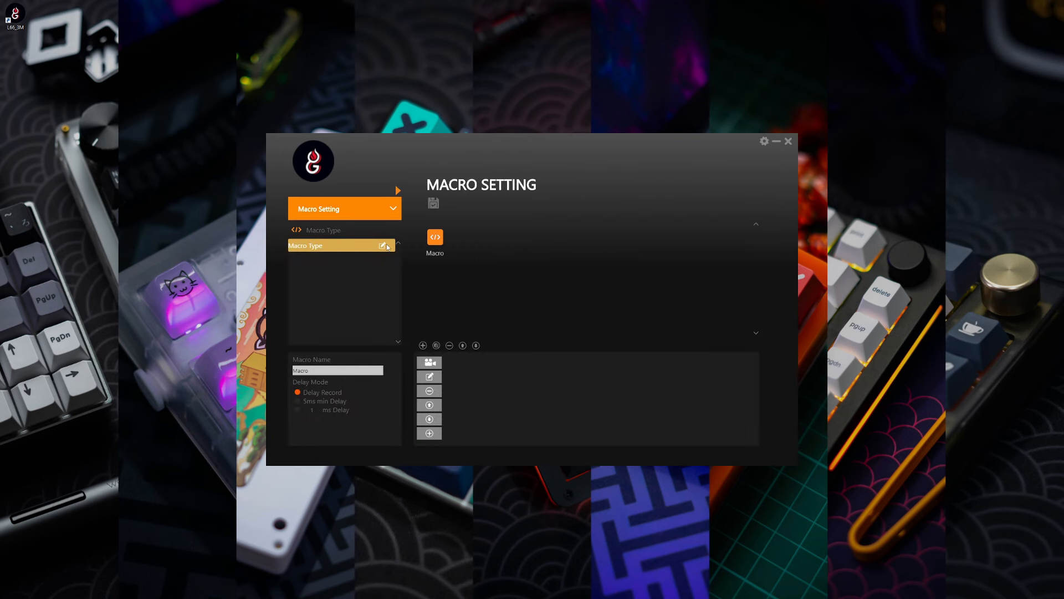
mouse_move(429, 433)
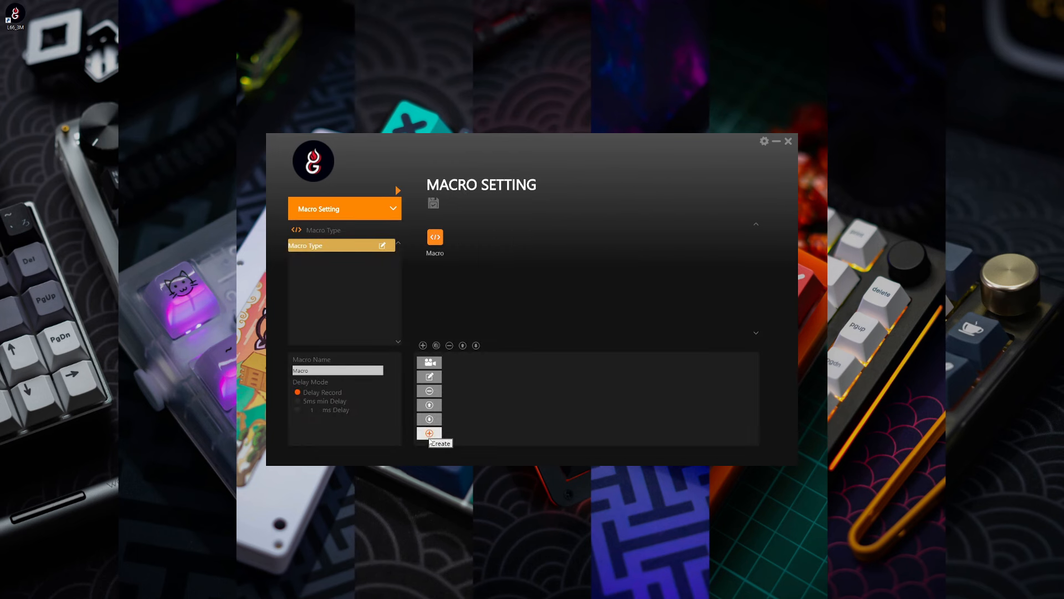
mouse_move(741, 278)
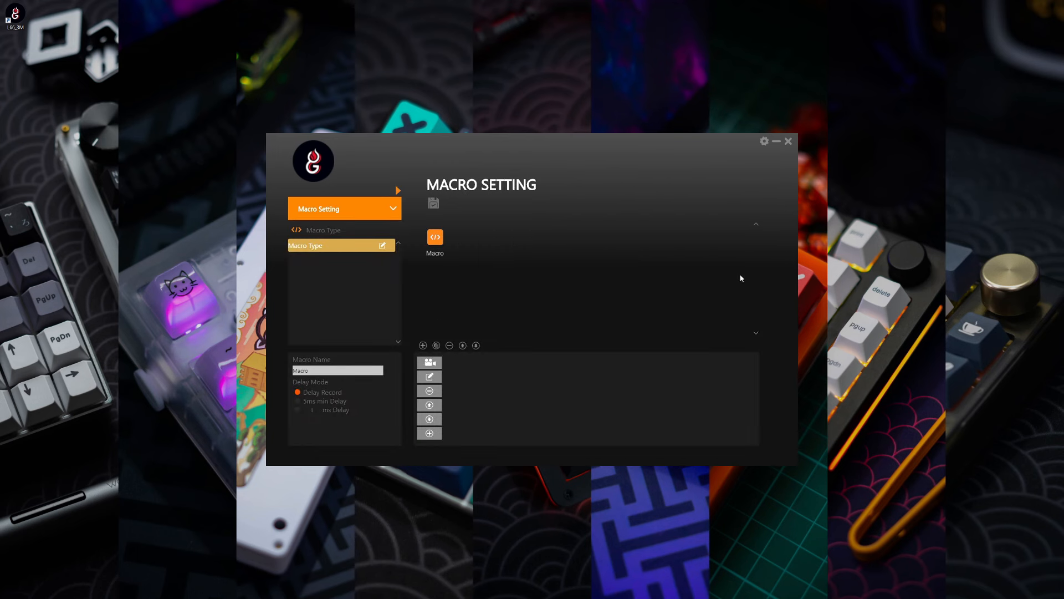